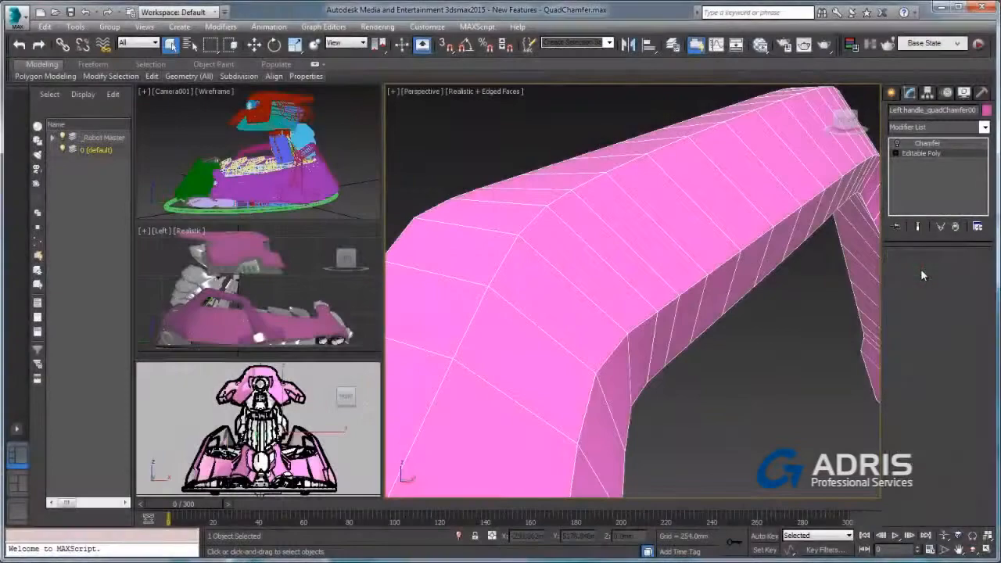
# Bring up the chamfer caddy for the 72 selected edges (2.286mm amount, 2 segments).
pyautogui.click(922, 153)
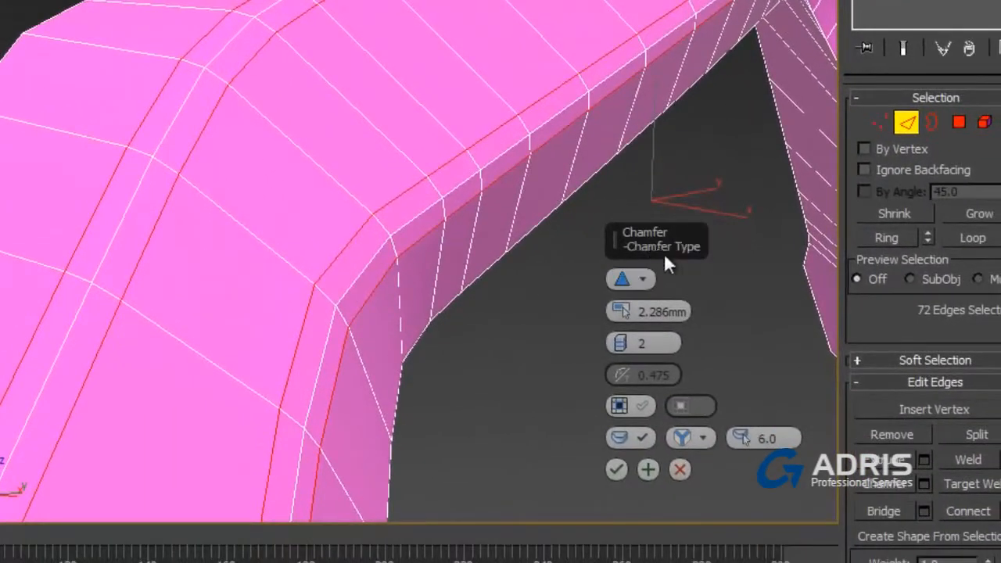
# Set the chamfer type to Quad Chamfer for the selected edges.
pyautogui.click(630, 278)
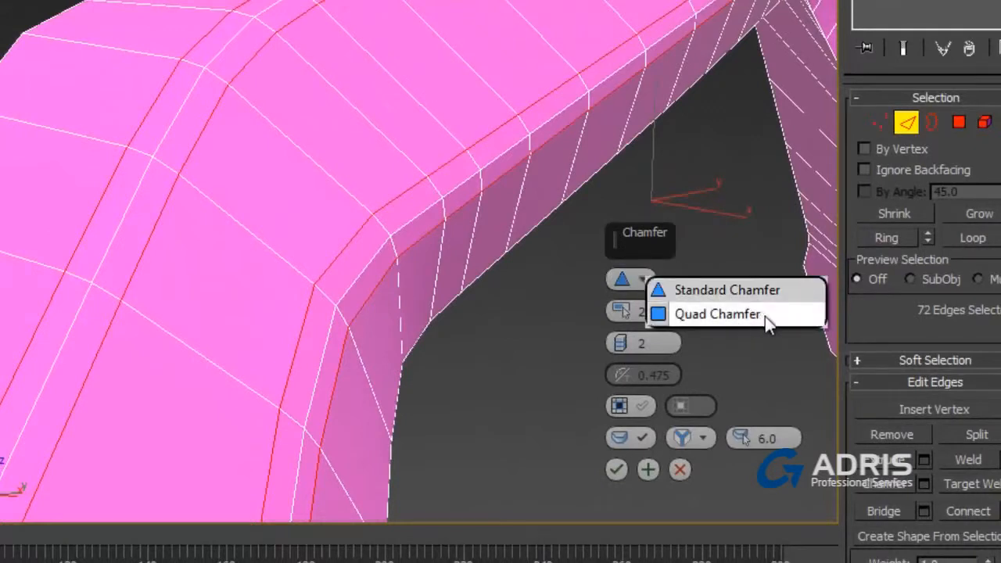
pyautogui.click(716, 313)
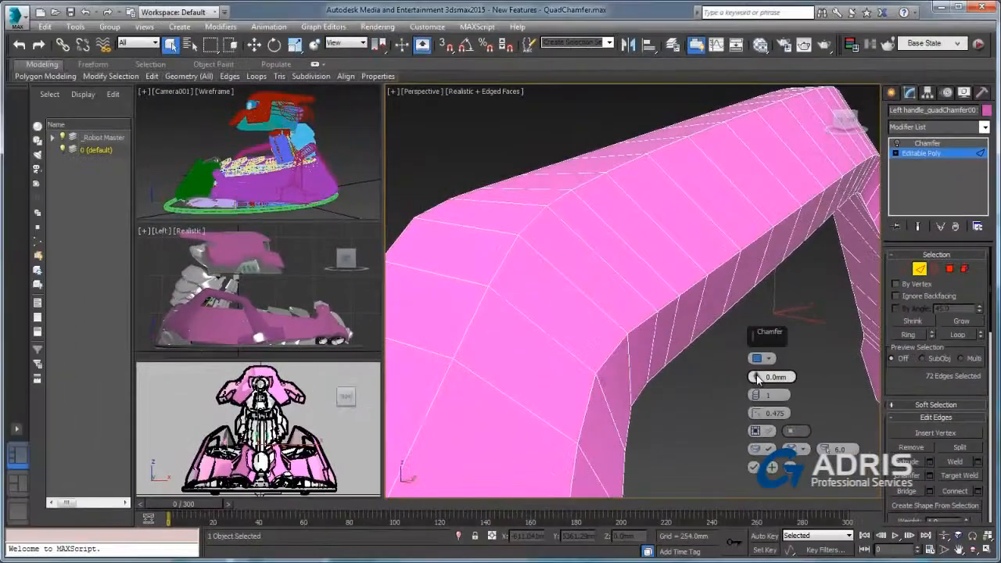
# Raise the edge chamfer amount to about 2.54mm and add more connect edge segments.
pyautogui.moveTo(757, 377); pyautogui.dragTo(757, 367)
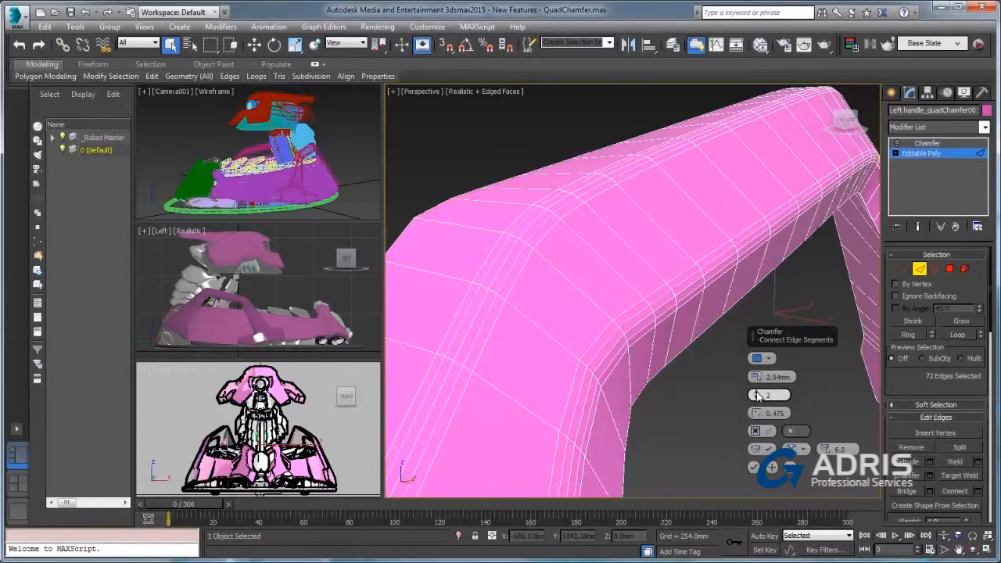
pyautogui.click(779, 399)
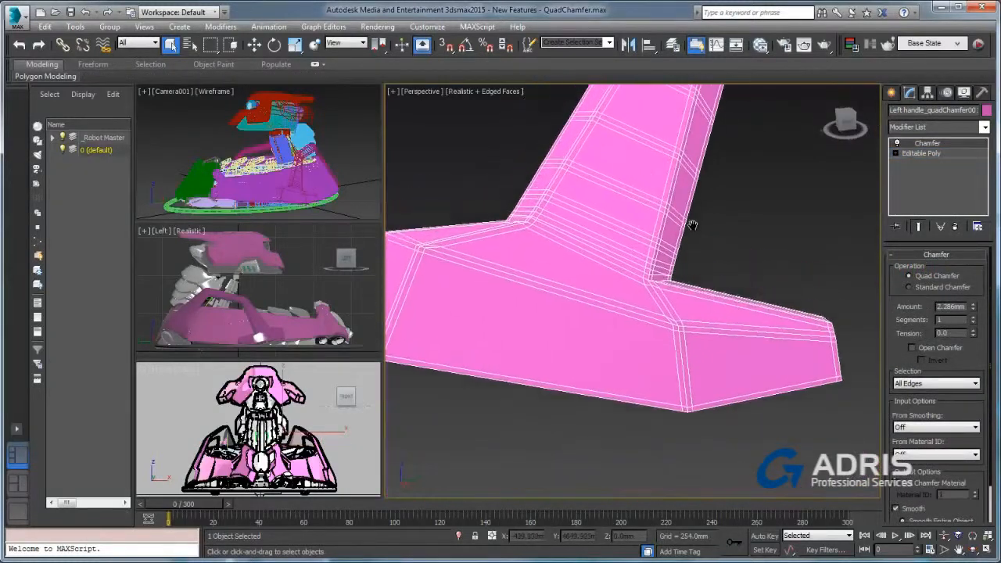
# Orbit the Perspective view to inspect the quad-chamfered bend of the beam.
pyautogui.moveTo(692, 225); pyautogui.dragTo(641, 312)
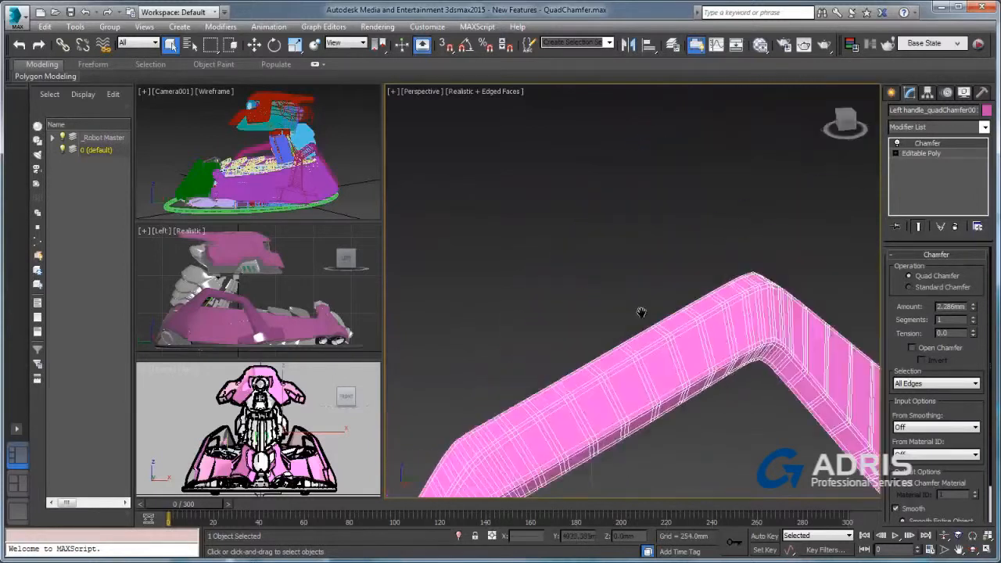